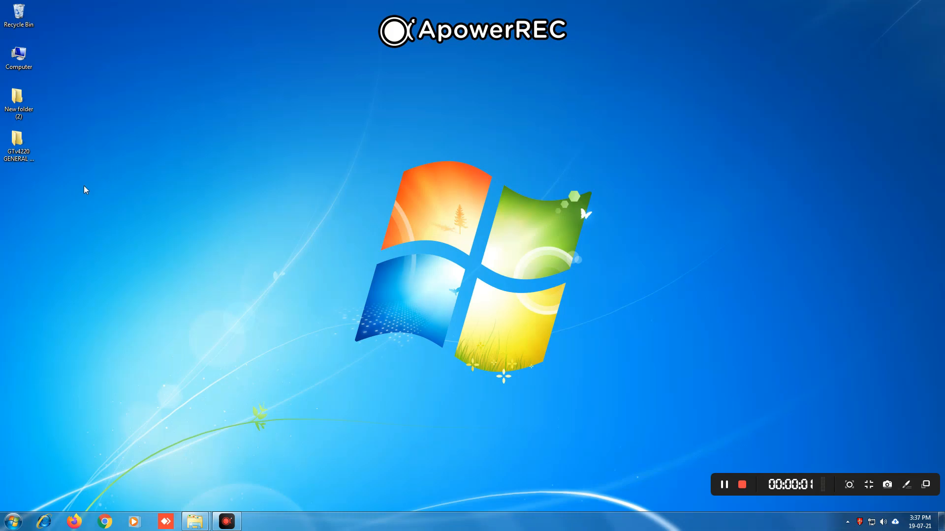
Reach the GenTouch English folder from the GTv4220 General Touch package and select its Setup application.
double_click(19, 139)
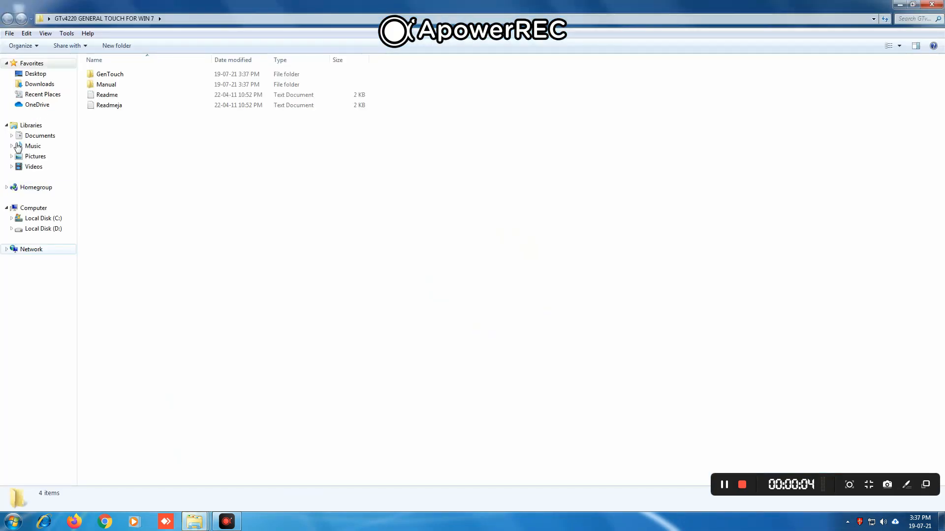
left_click(110, 74)
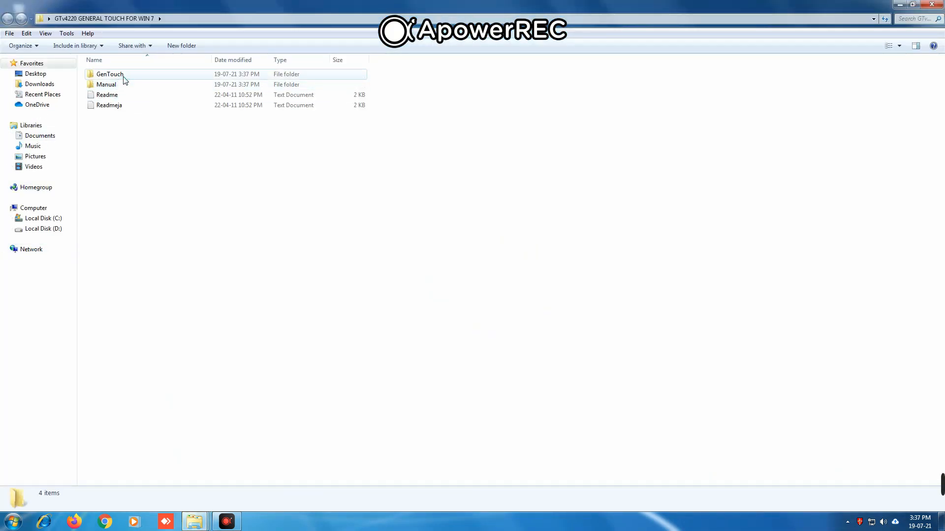
double_click(109, 74)
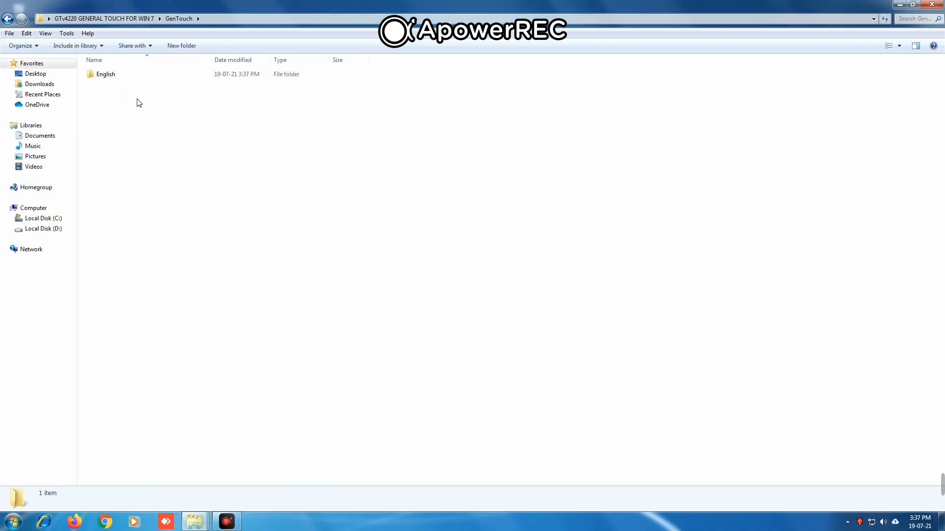
double_click(105, 74)
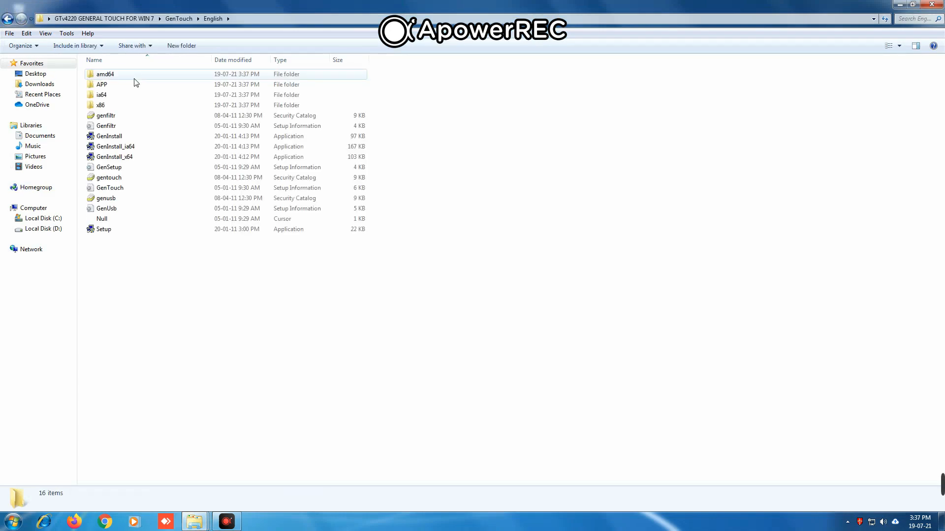
mouse_move(175, 181)
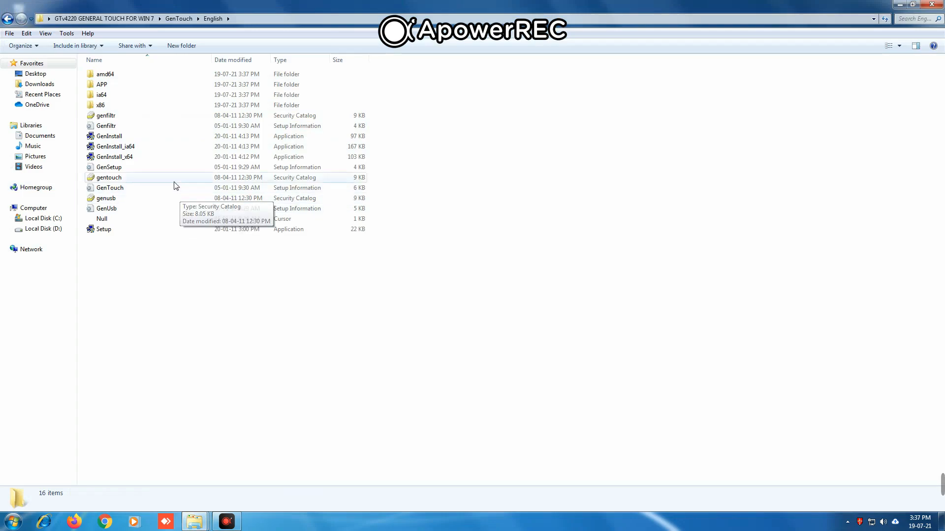
mouse_move(112, 235)
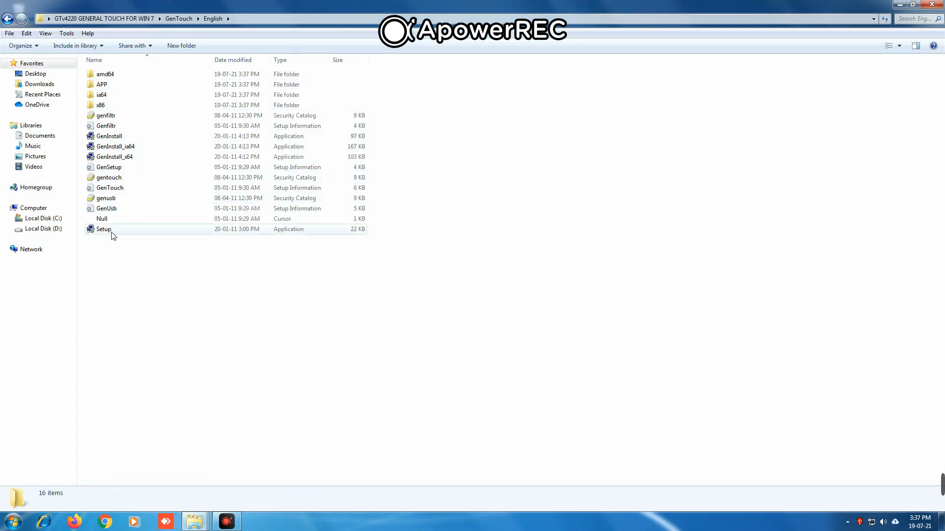
left_click(104, 229)
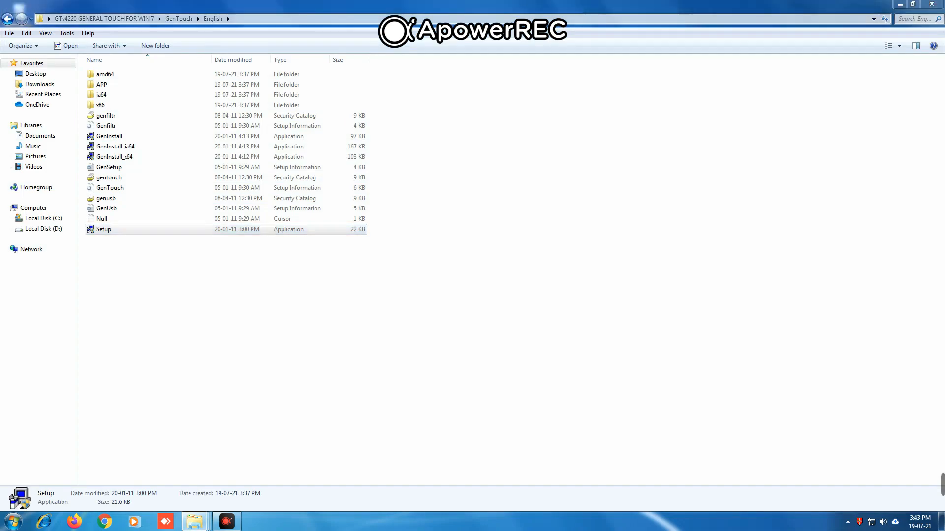
Launch Setup, pass the Welcome page and start installing for the selected touchscreen device.
double_click(104, 229)
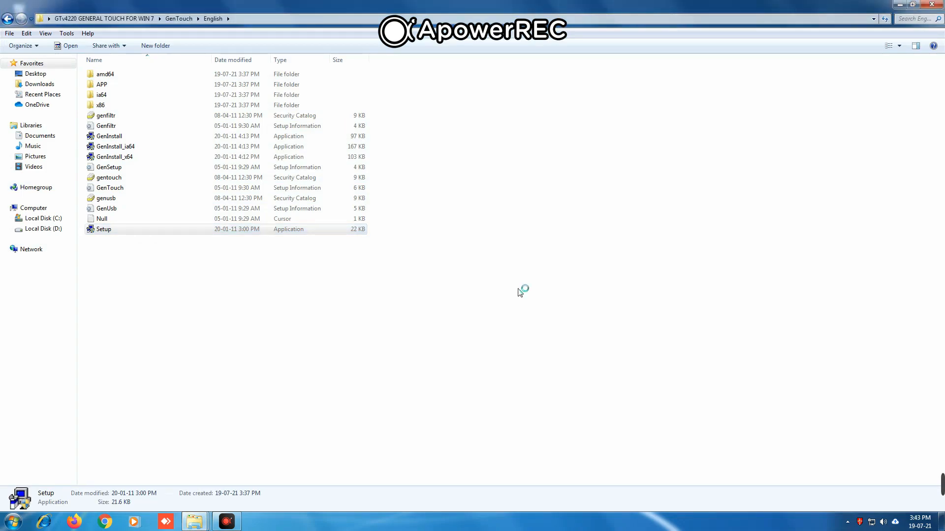
double_click(103, 229)
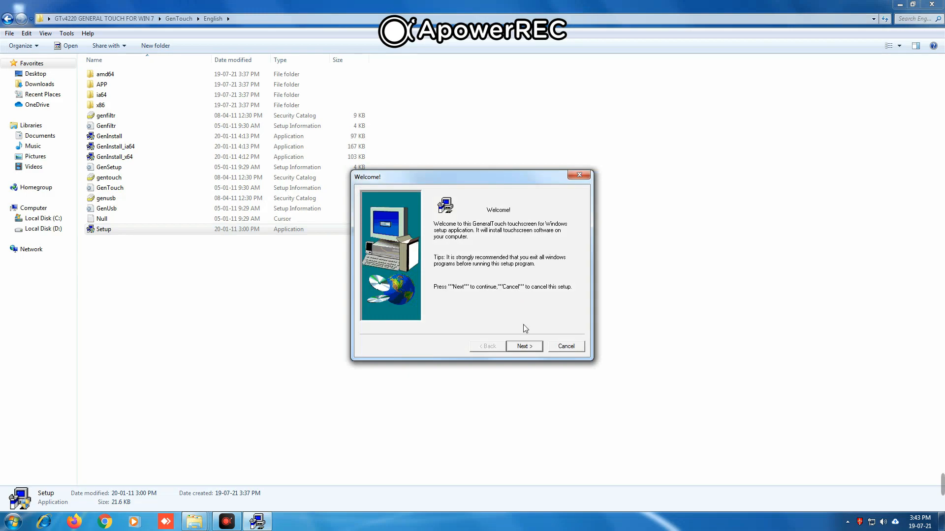
left_click(523, 345)
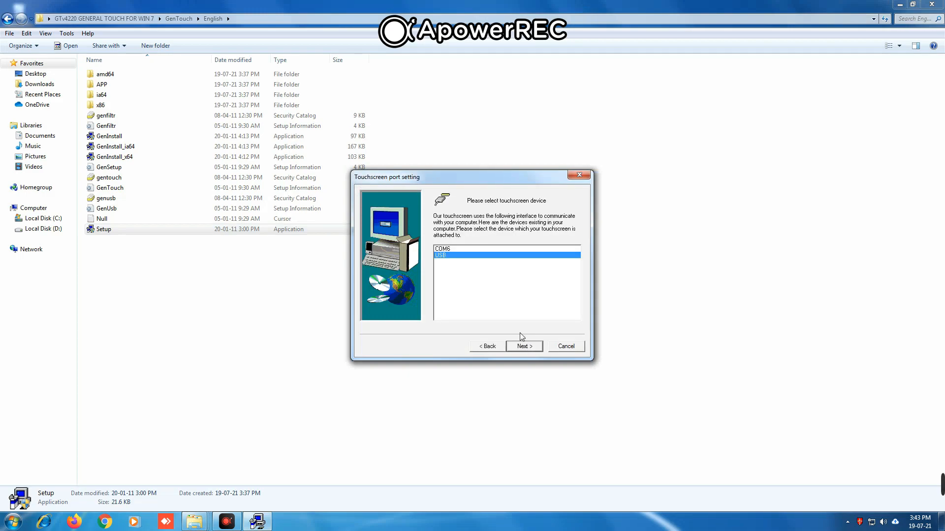
left_click(522, 345)
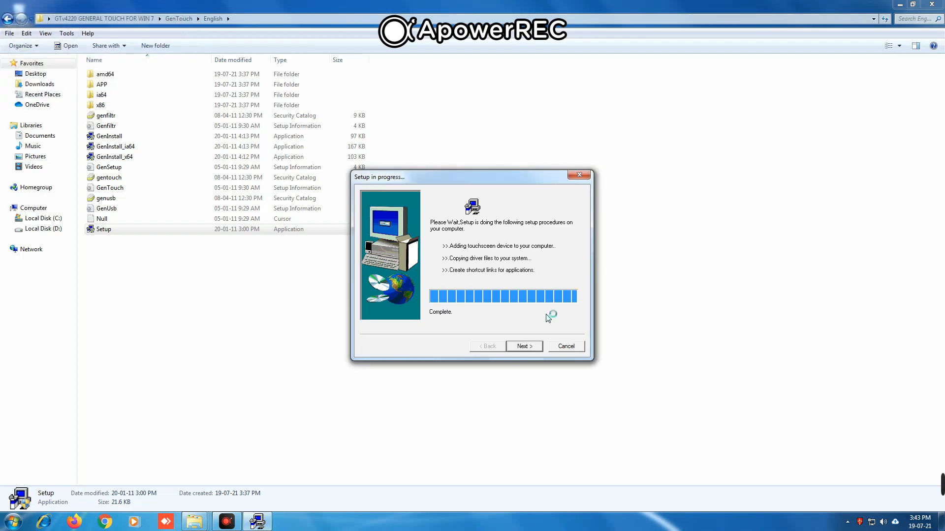
mouse_move(547, 318)
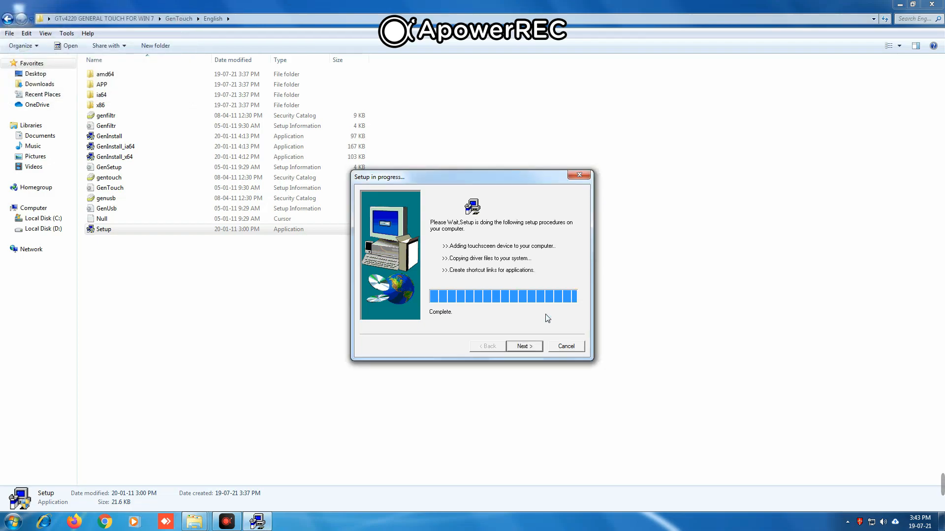
mouse_move(431, 335)
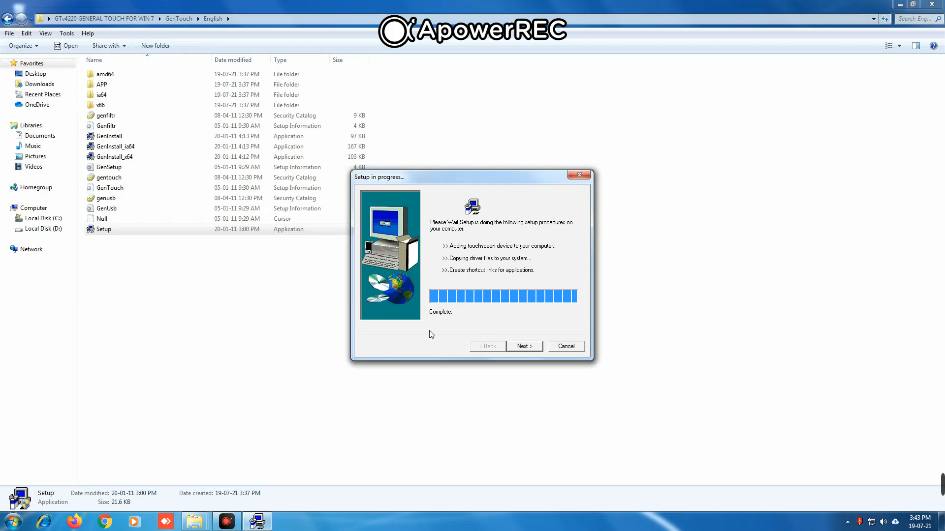
Finish the installation with the control panel box checked so Touchscreen Properties opens.
left_click(523, 345)
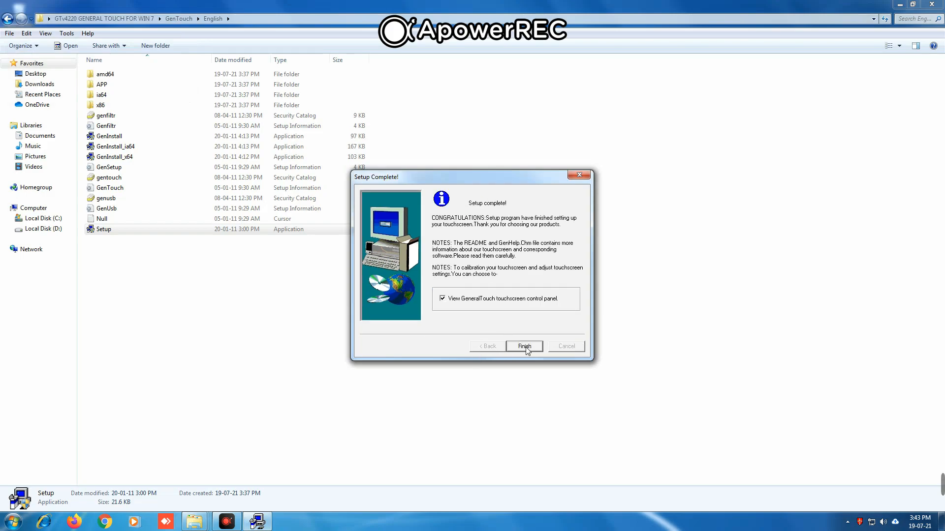
mouse_move(542, 309)
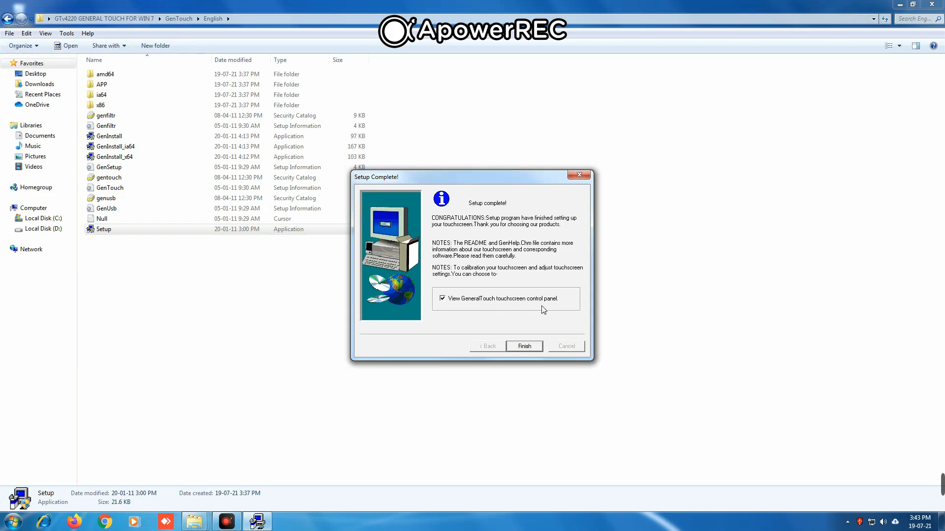
mouse_move(530, 350)
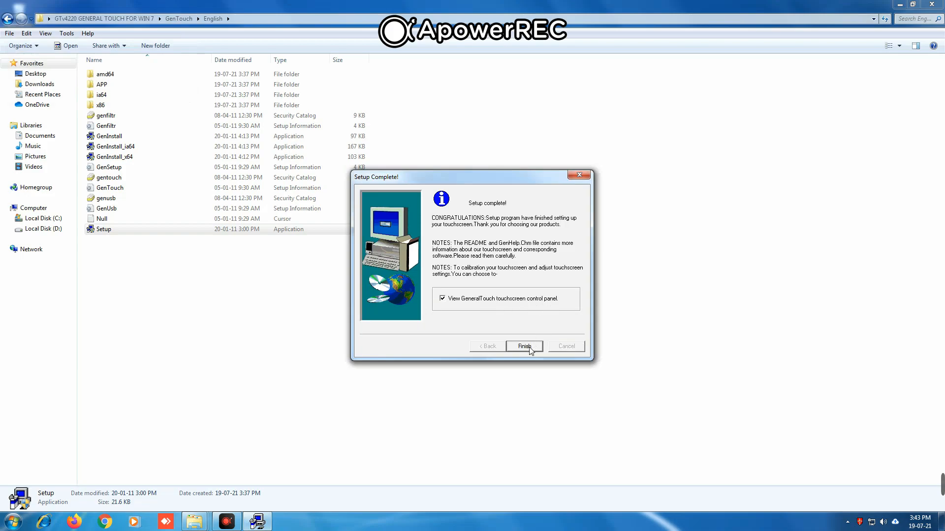
left_click(523, 346)
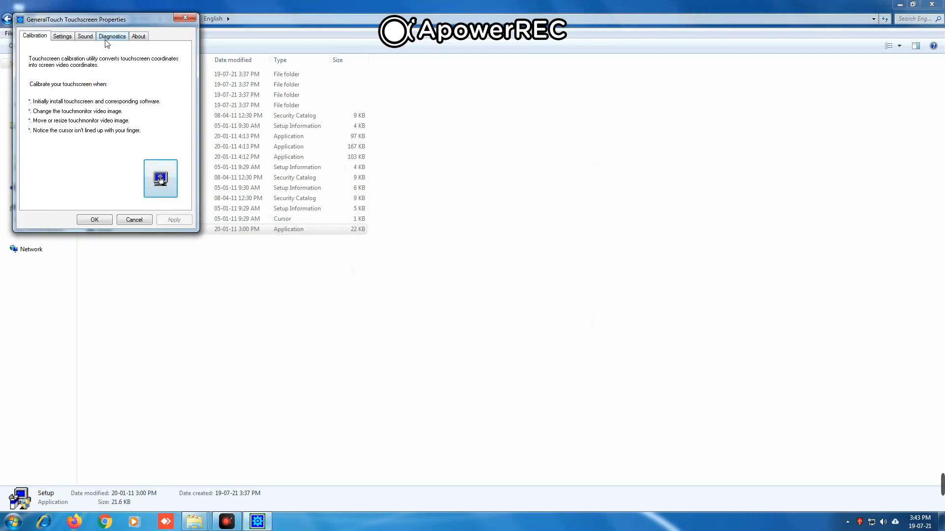
Move the Touchscreen Properties window to the screen centre, Calibration page showing.
left_click_drag(75, 19, 477, 150)
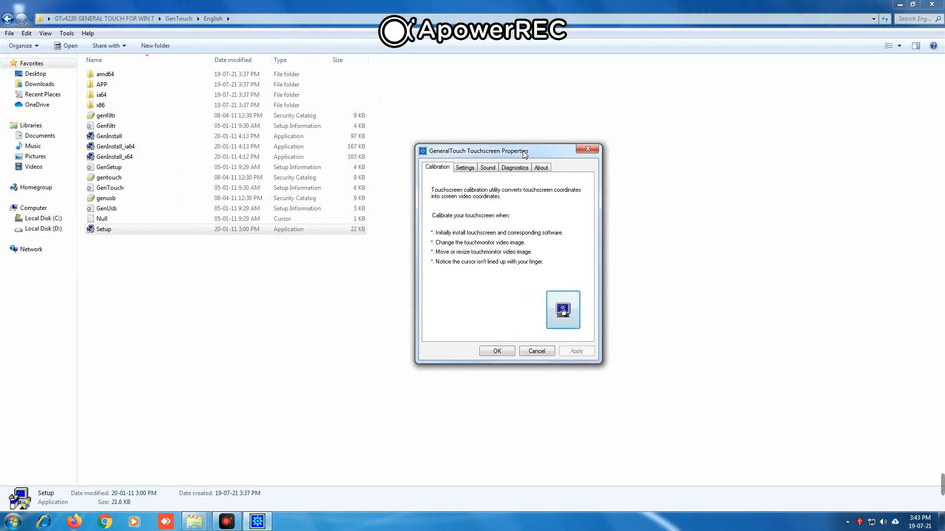
mouse_move(571, 313)
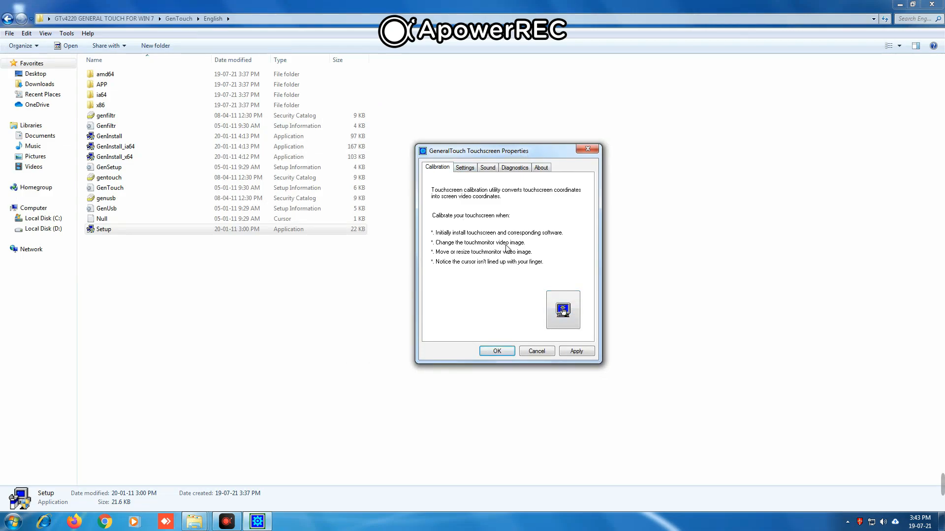
mouse_move(563, 310)
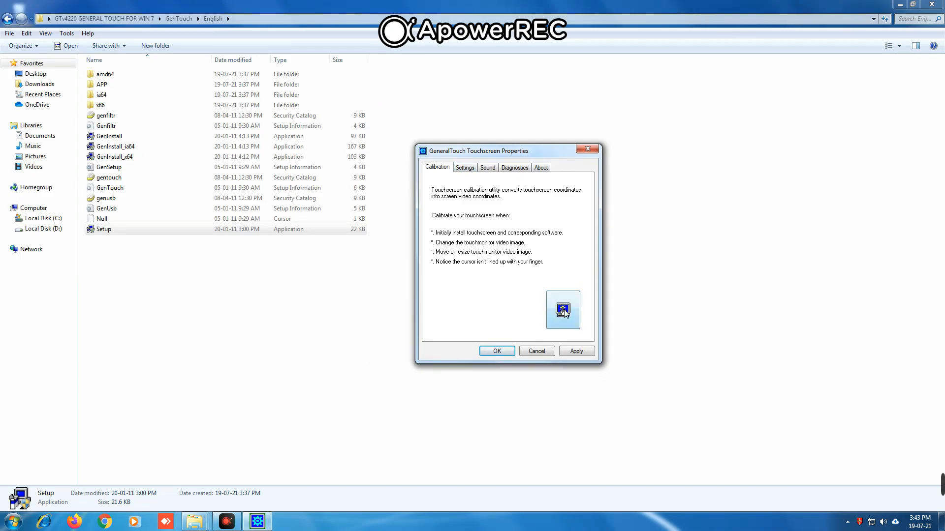